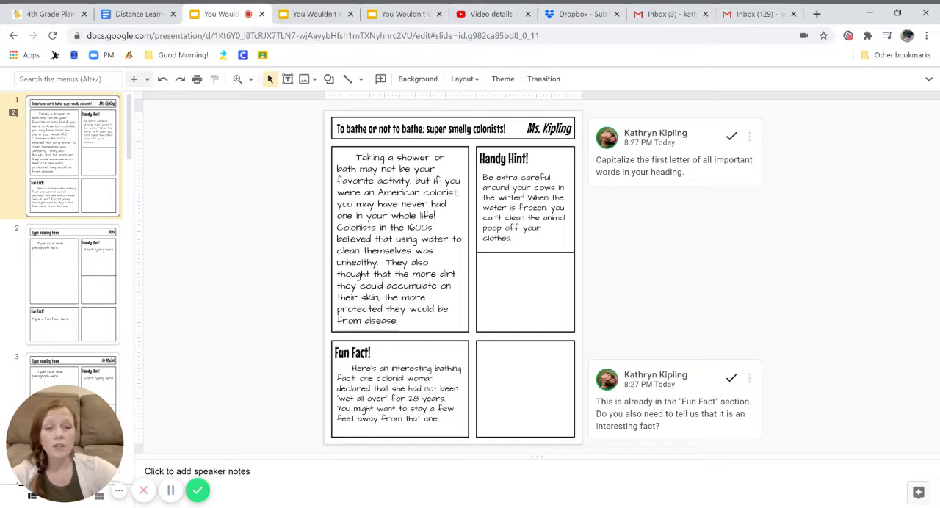
mouse_move(857, 141)
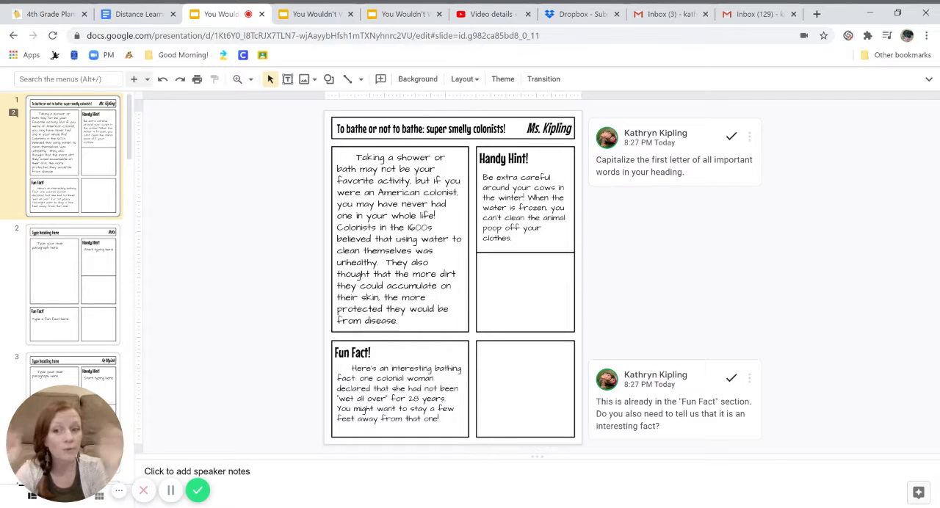
mouse_move(743, 108)
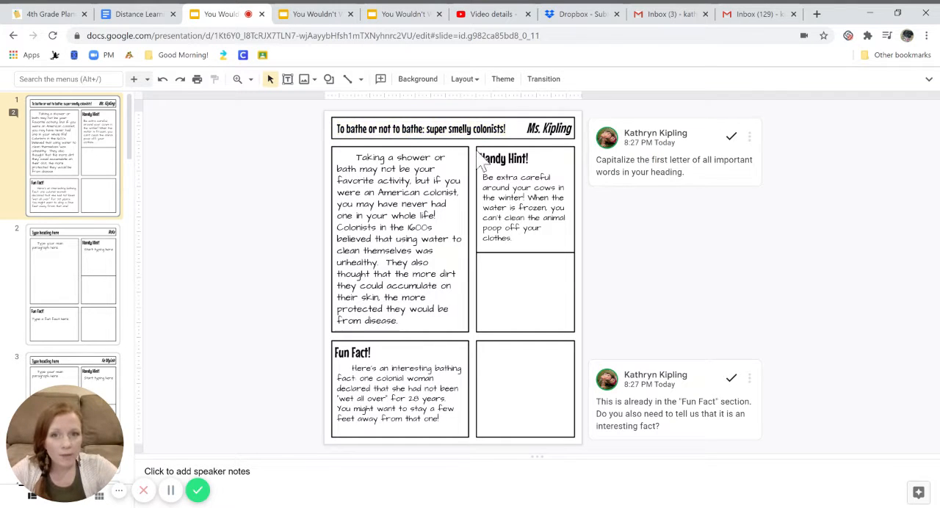
mouse_move(329, 354)
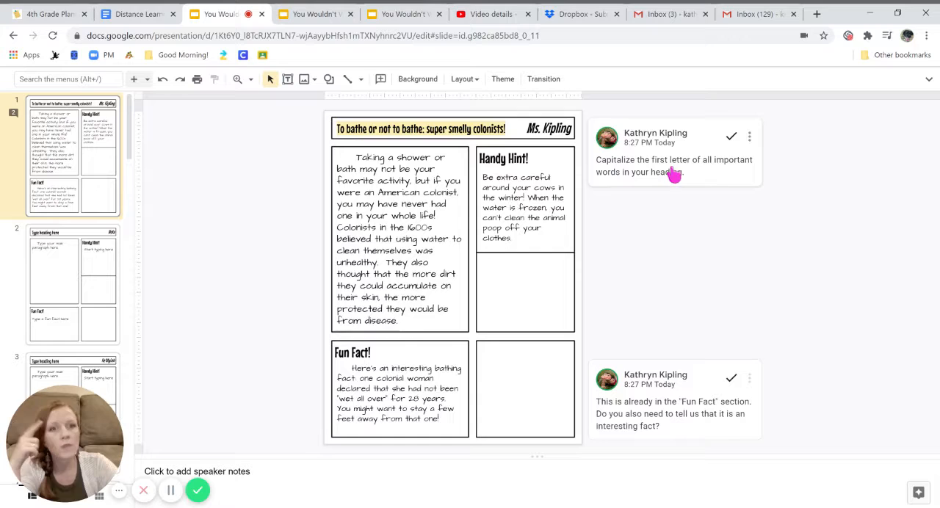
mouse_move(746, 170)
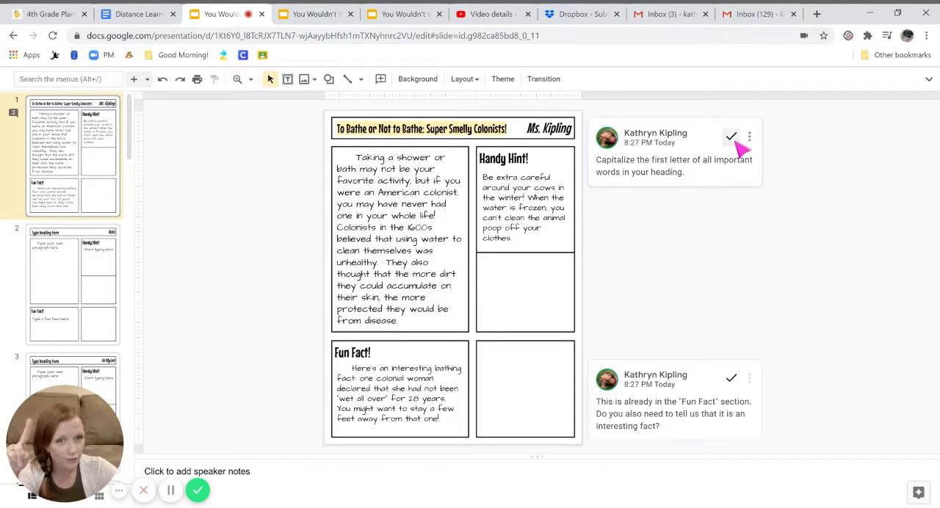
Step: Resolve the teacher's heading capitalization comment
click(731, 138)
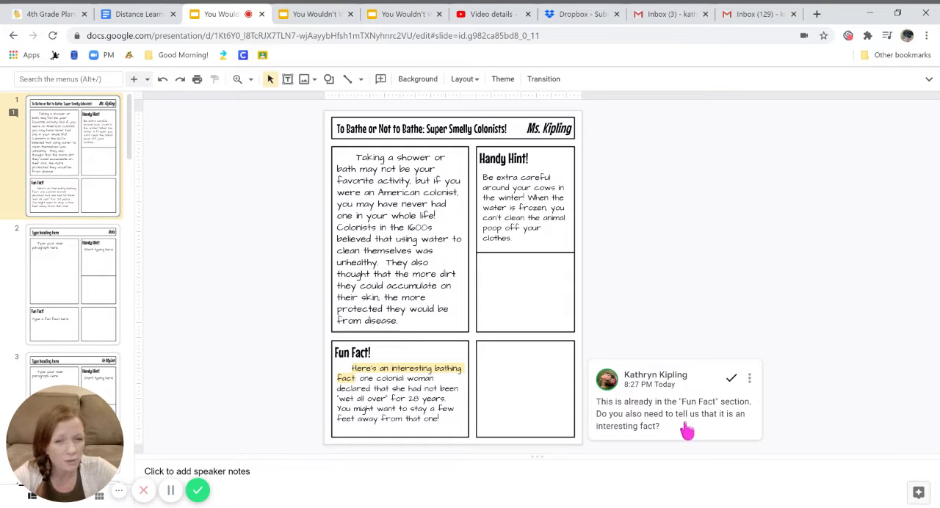
mouse_move(701, 431)
text(O)
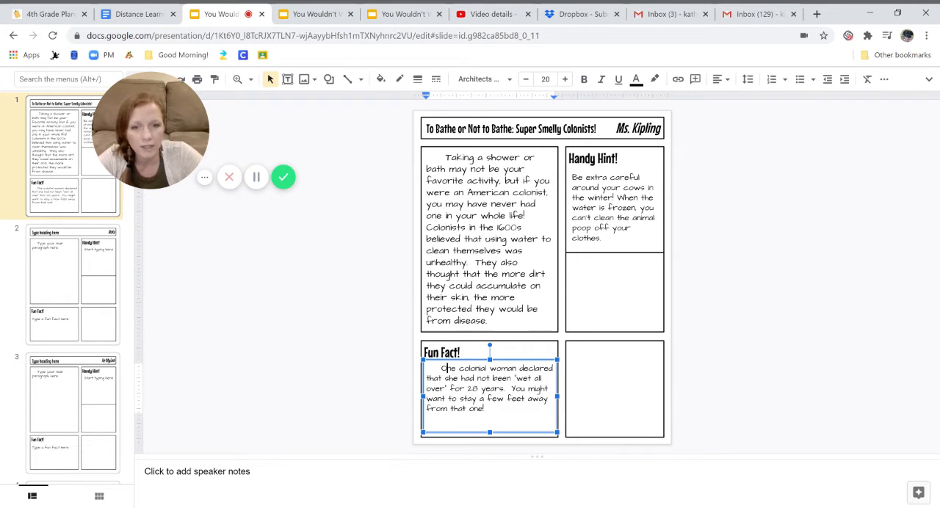
mouse_move(852, 373)
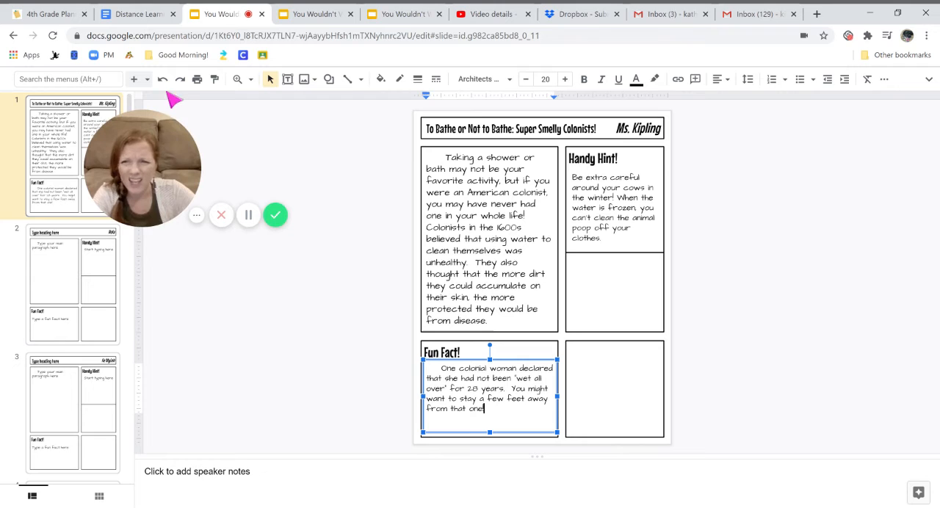
mouse_move(161, 80)
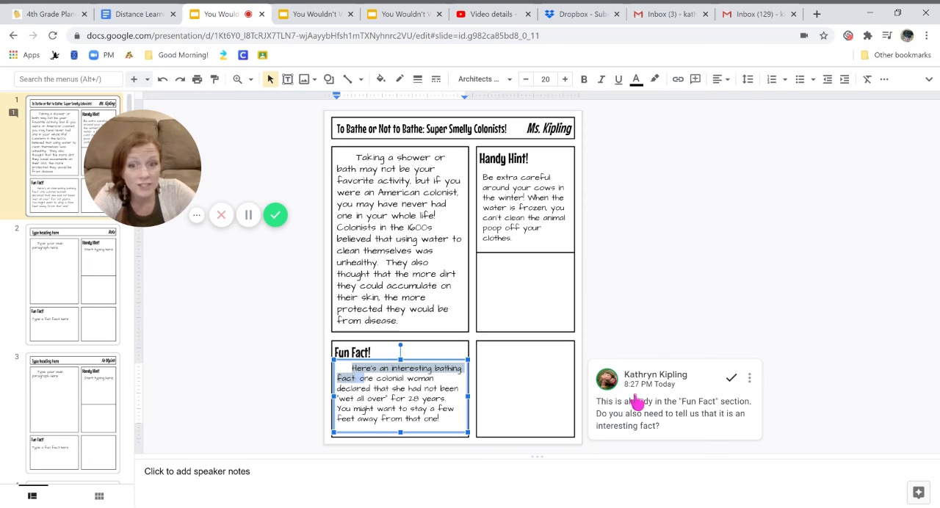
mouse_move(731, 377)
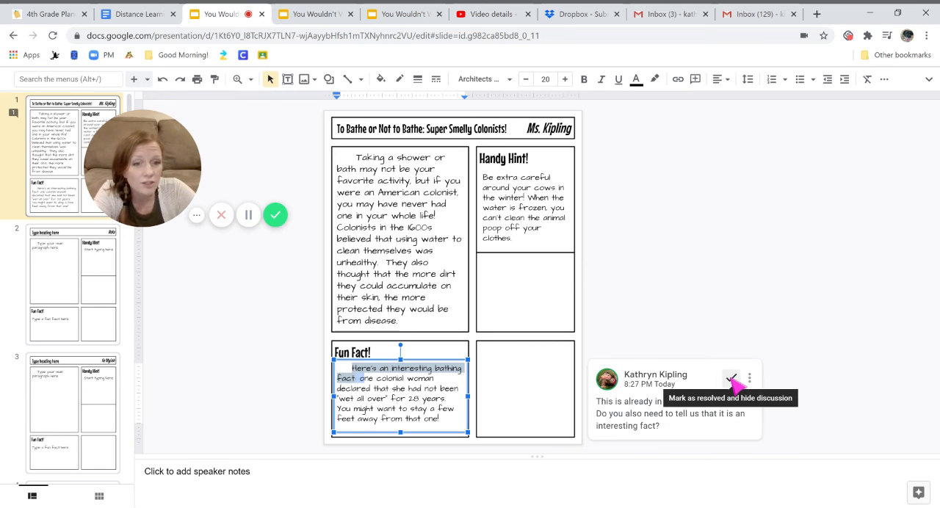
Step: Resolve the teacher's comment about the redundant interesting-fact sentence
click(731, 379)
text(O)
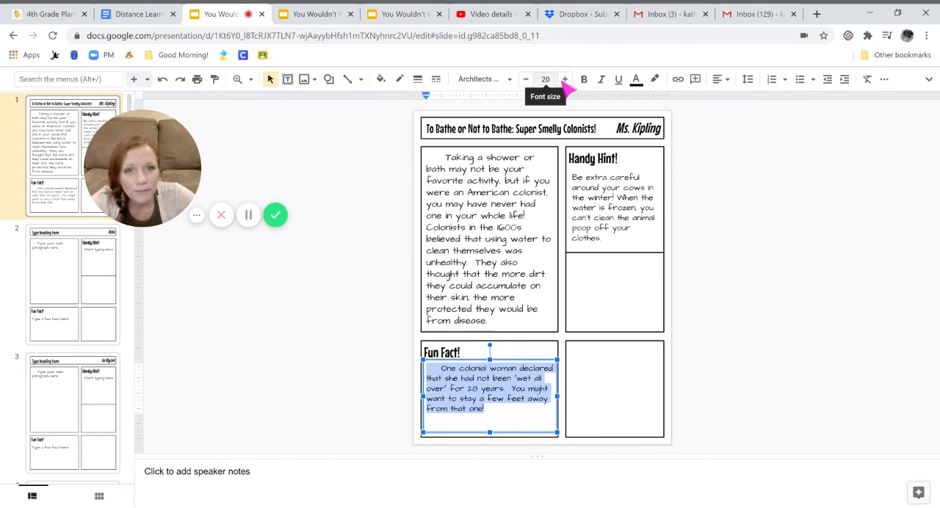
Step: Enlarge the Fun Fact text to size 22 and deselect it
click(567, 79)
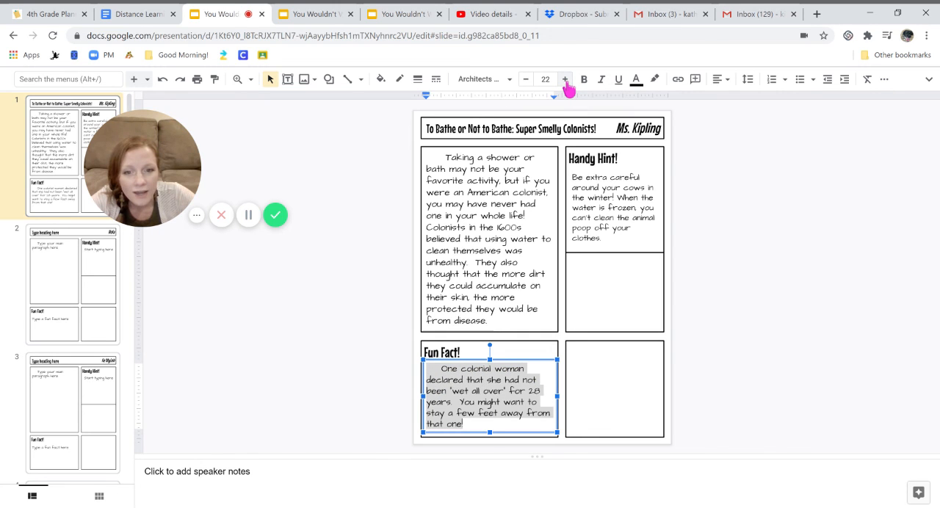
click(853, 261)
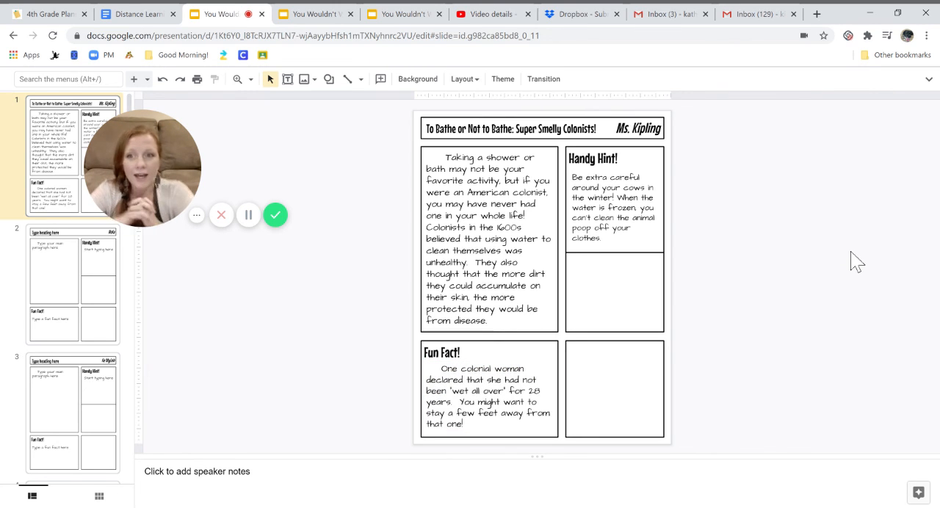